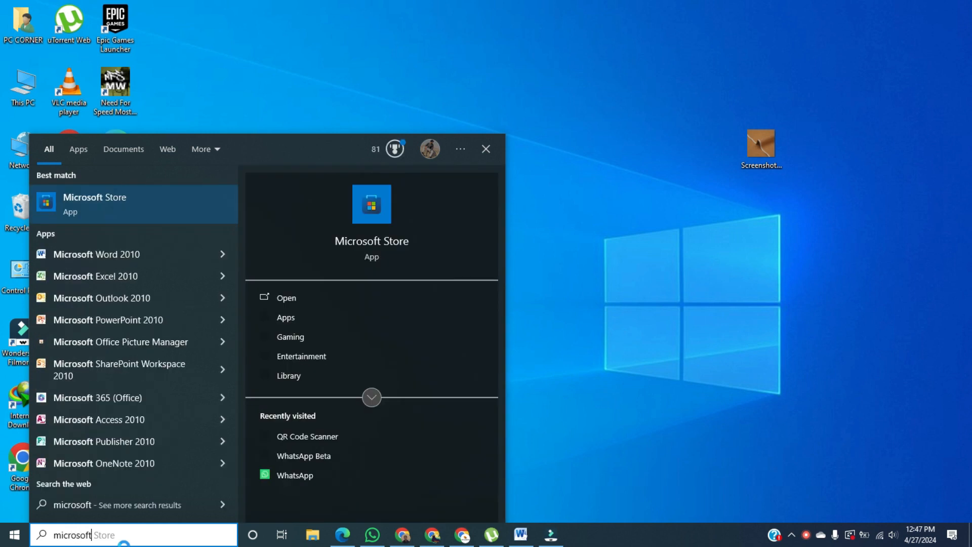
Step: Search 'store' in the Start menu and launch Microsoft Store
text(store)
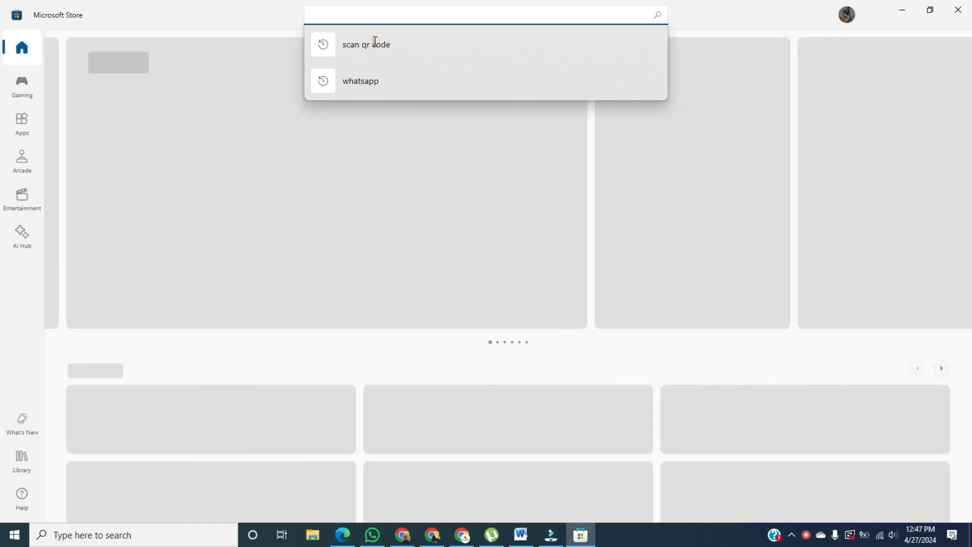
Step: Search 'scan qr code' and launch the installed QR Code Scanner app
click(365, 44)
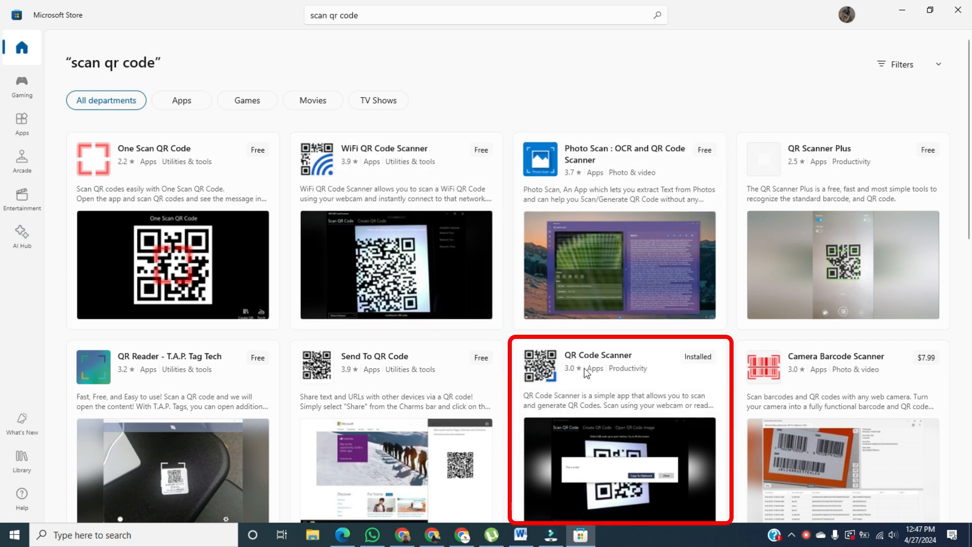
click(619, 366)
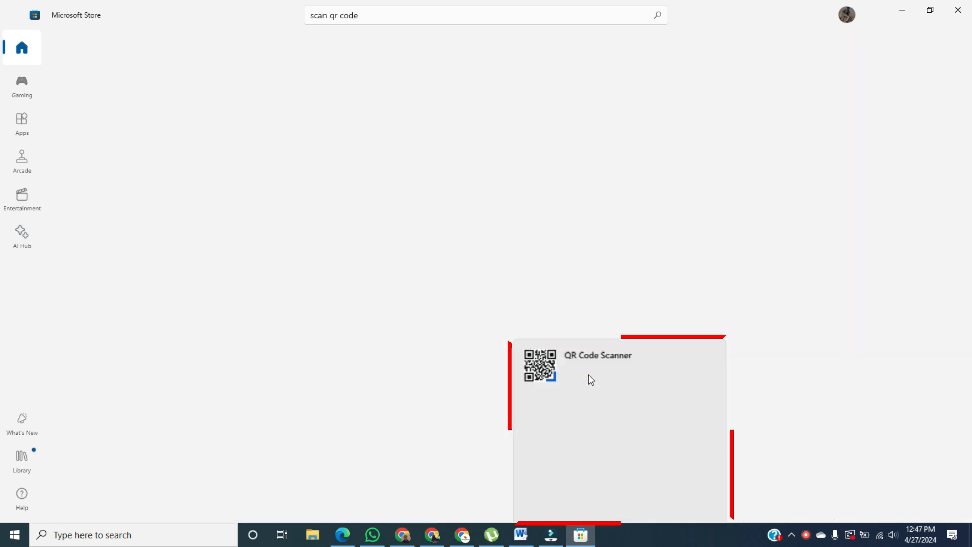
click(596, 355)
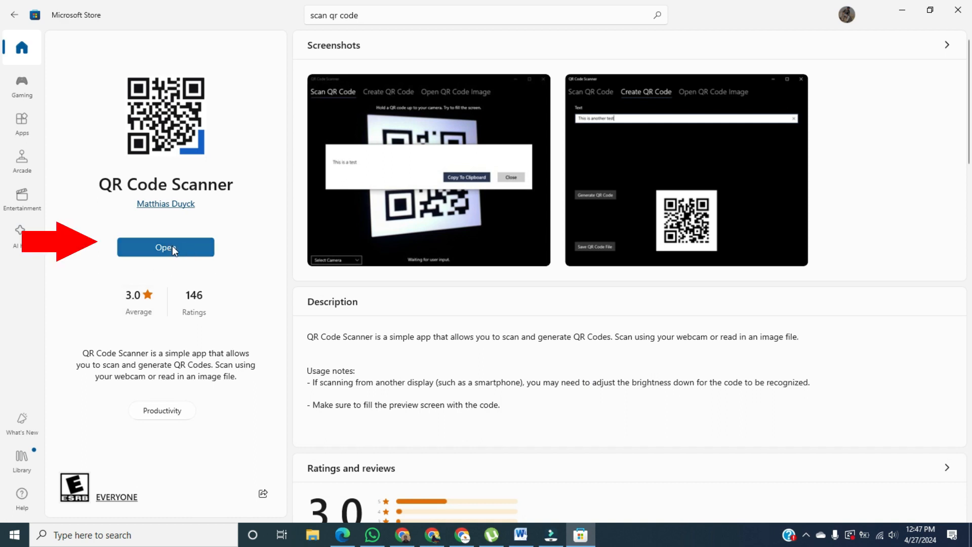
click(166, 246)
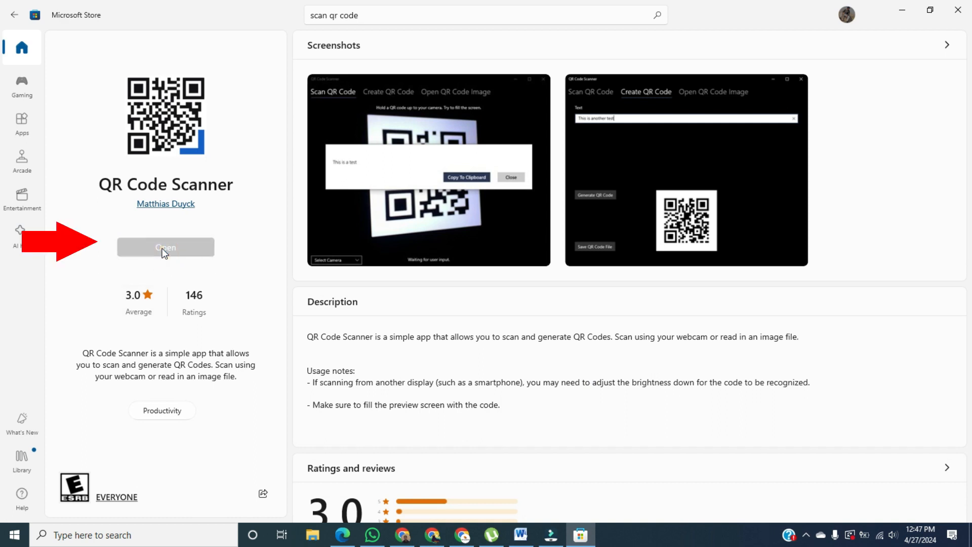
click(165, 247)
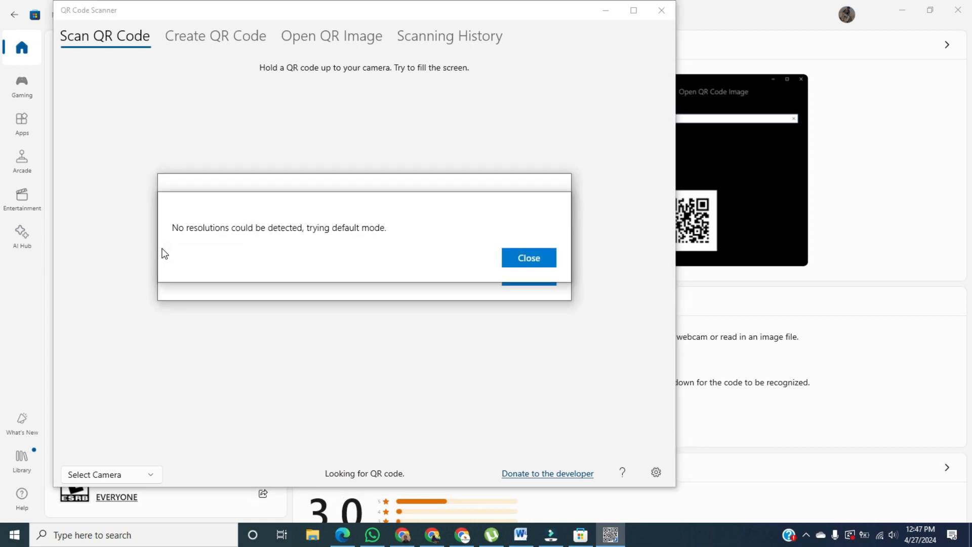
mouse_move(483, 81)
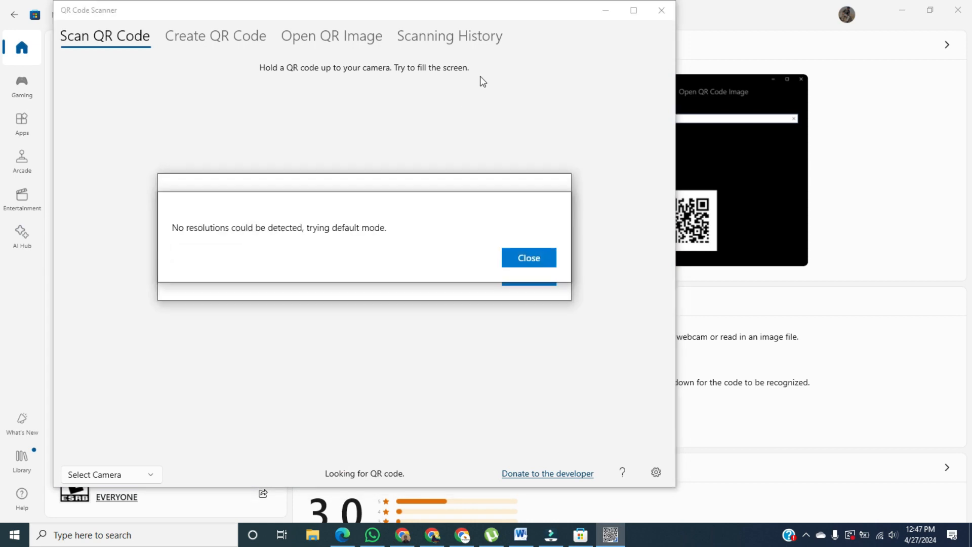
mouse_move(492, 223)
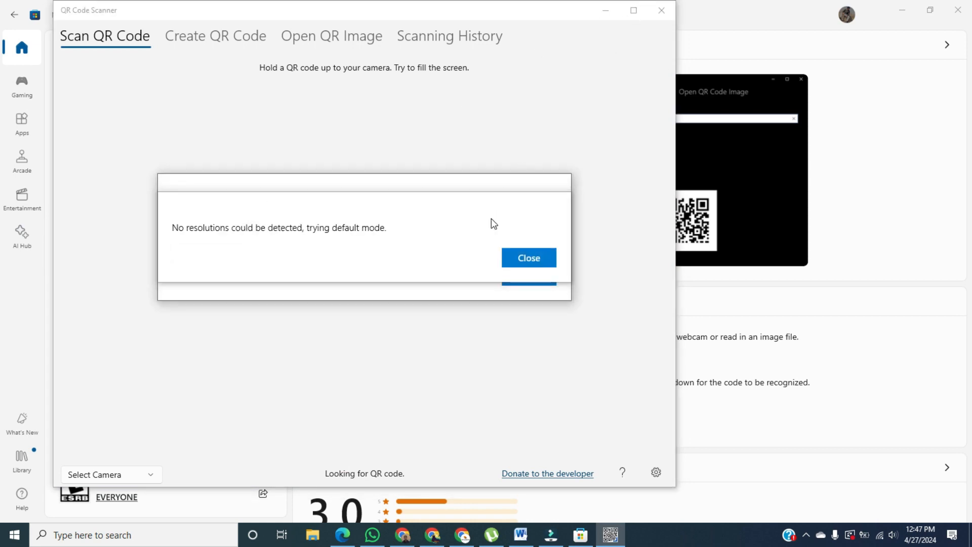
mouse_move(528, 257)
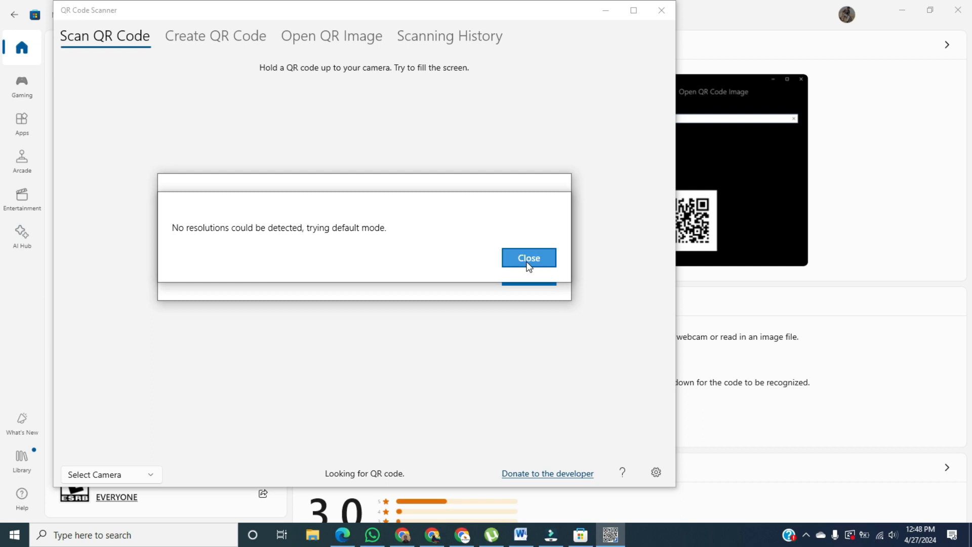
Step: Close the 'No resolutions' notice and the 'Access is denied' camera error
click(527, 257)
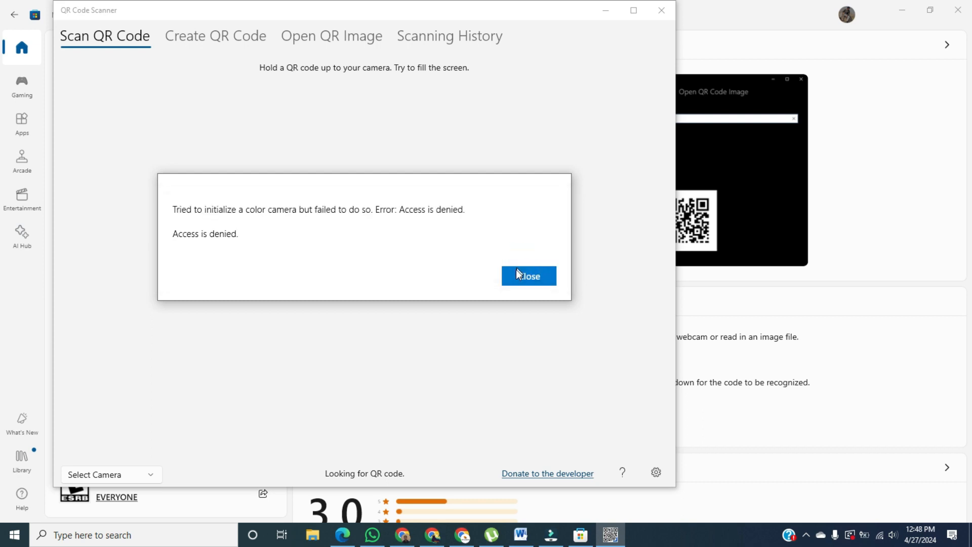
click(528, 276)
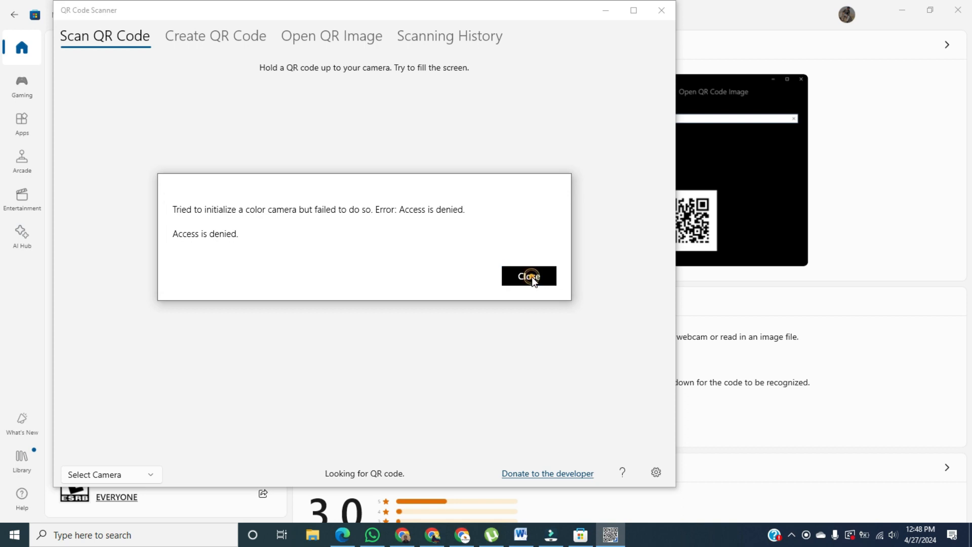
click(527, 276)
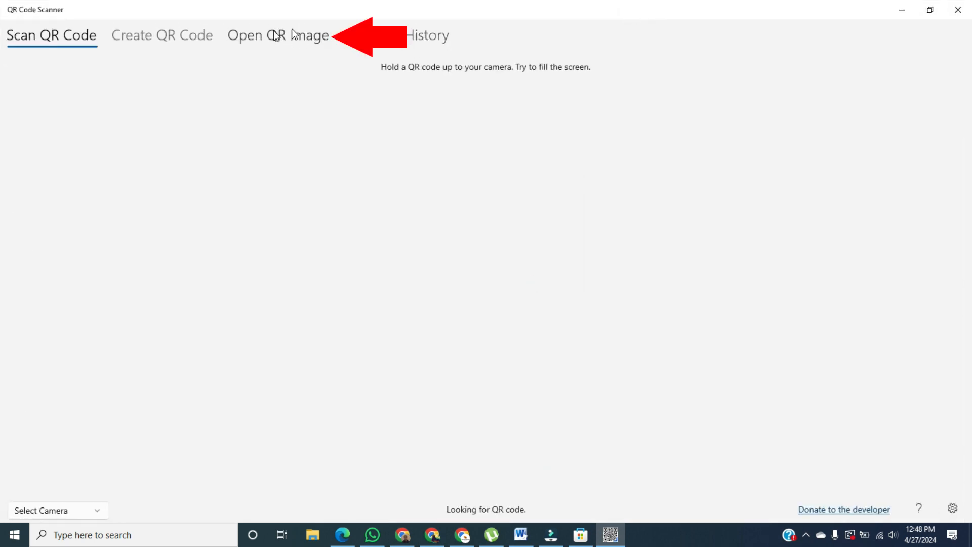
Step: Switch to the Open QR Image tab and choose an image file to decode
click(277, 35)
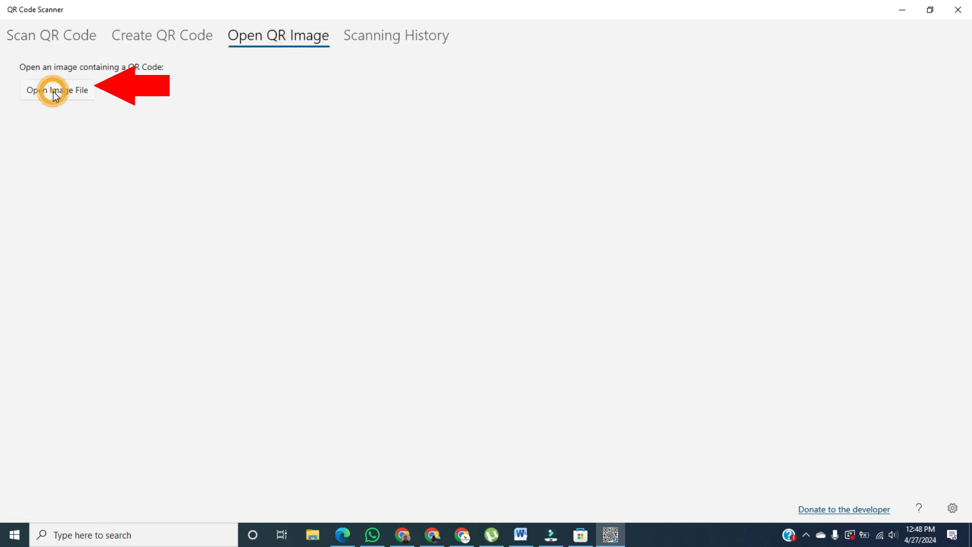
click(57, 91)
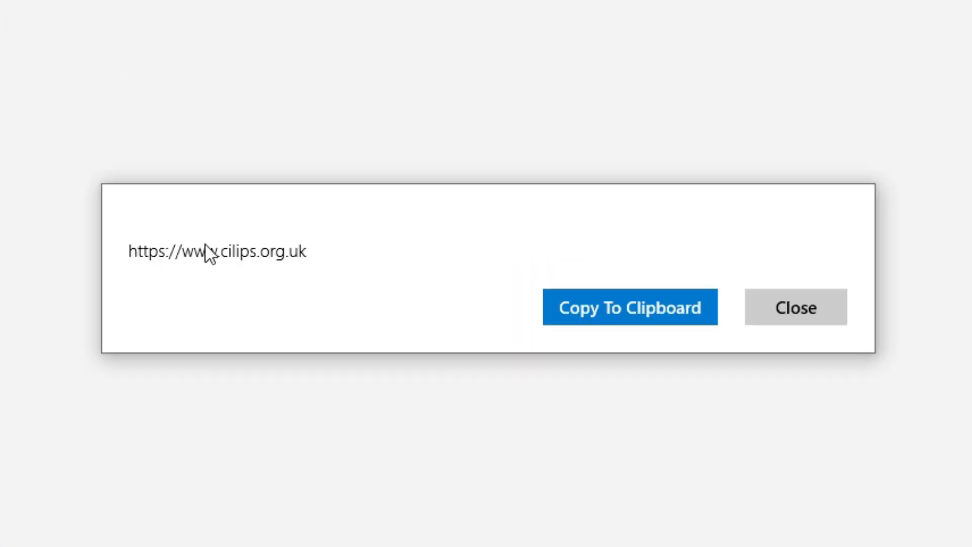
mouse_move(322, 263)
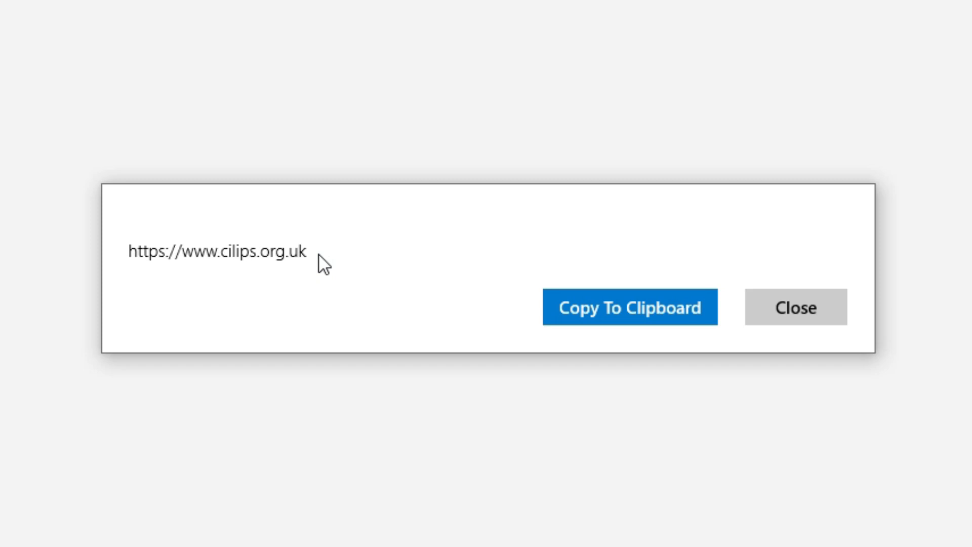